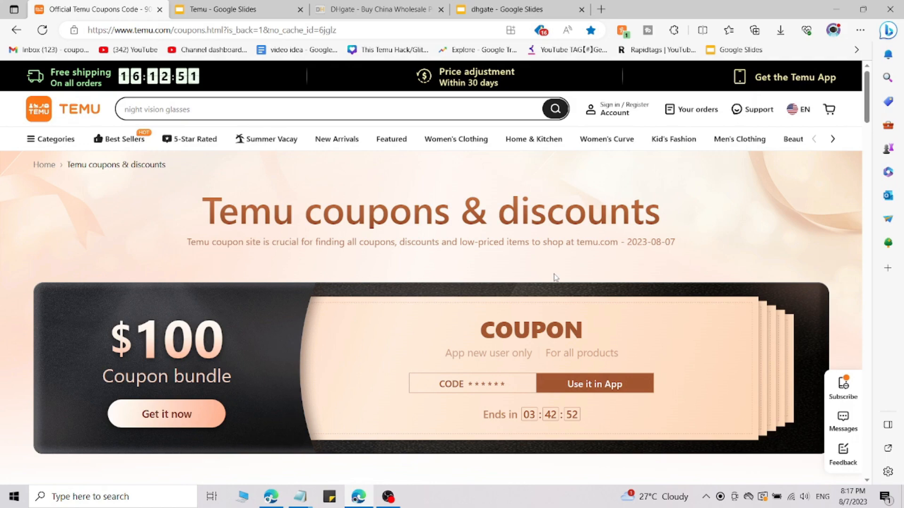
# - Scroll the Temu coupons page past the $100 coupon bundle to the Huge discounts deals
pyautogui.scroll(-3)
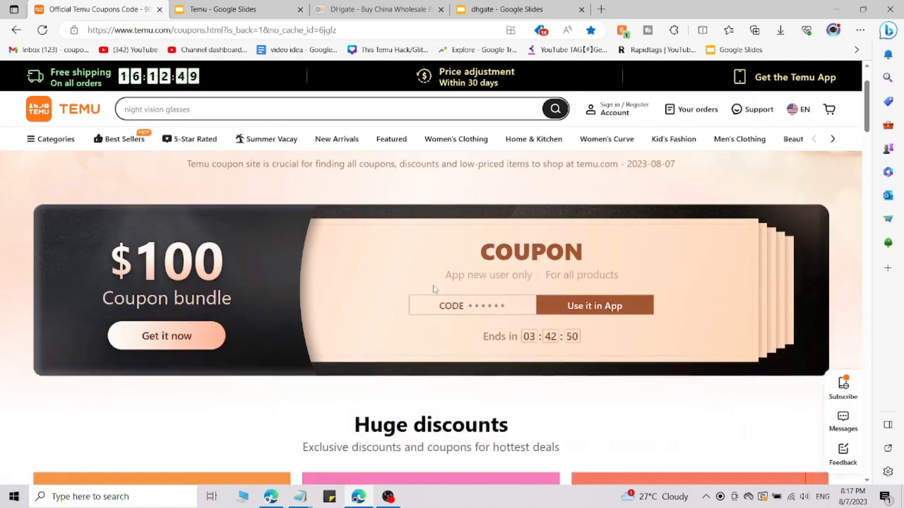
pyautogui.scroll(-3)
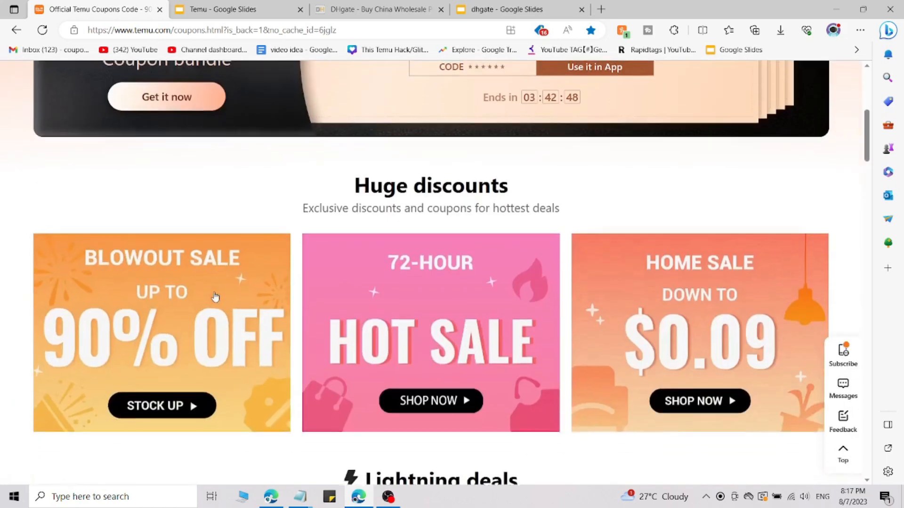
pyautogui.scroll(3)
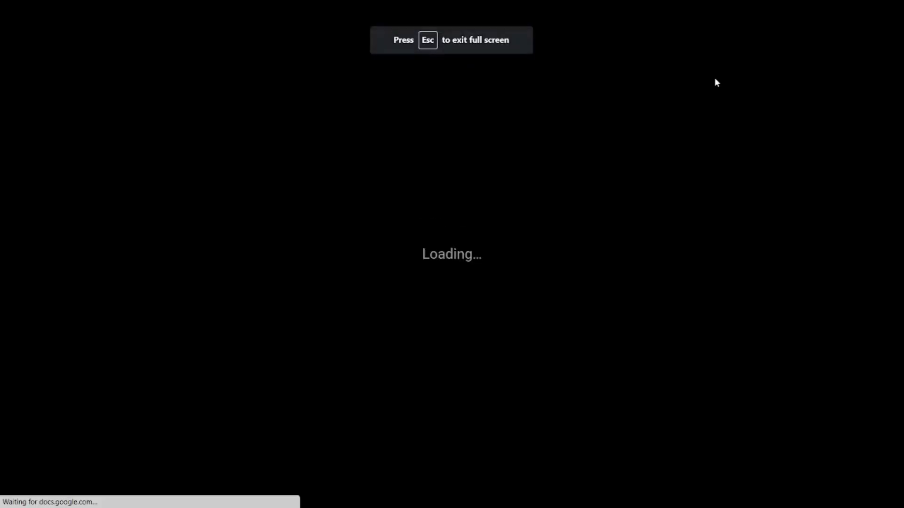
# - Exit the four-slide Temu promo-code slideshow and scroll the coupons page to Lightning deals
pyautogui.press('Escape')
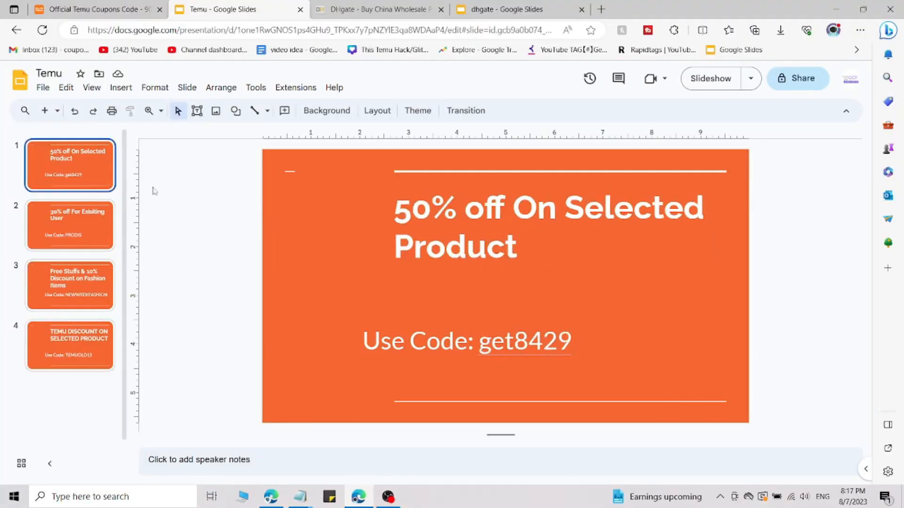
pyautogui.moveTo(641, 362)
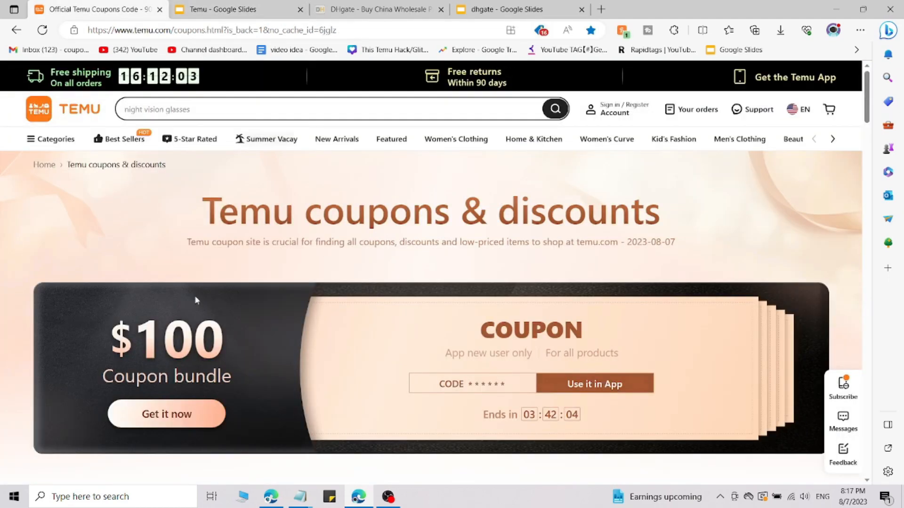
pyautogui.scroll(-3)
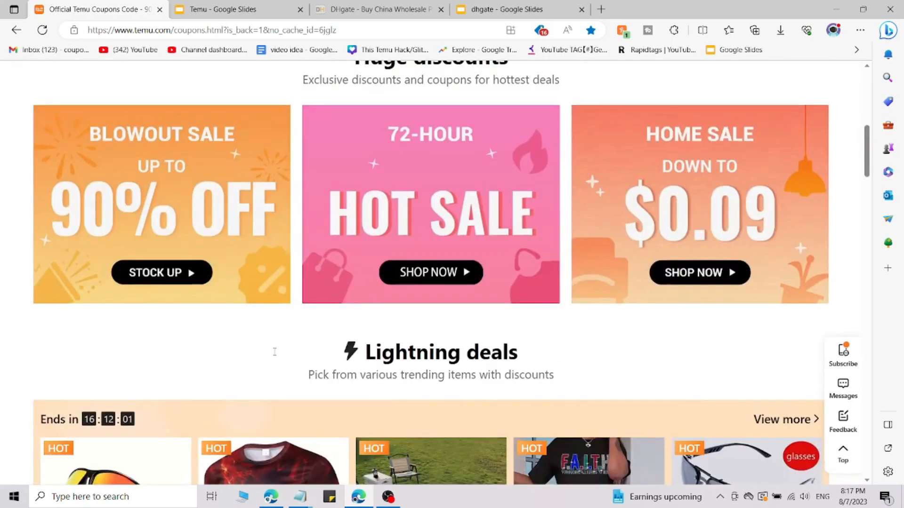
pyautogui.scroll(-3)
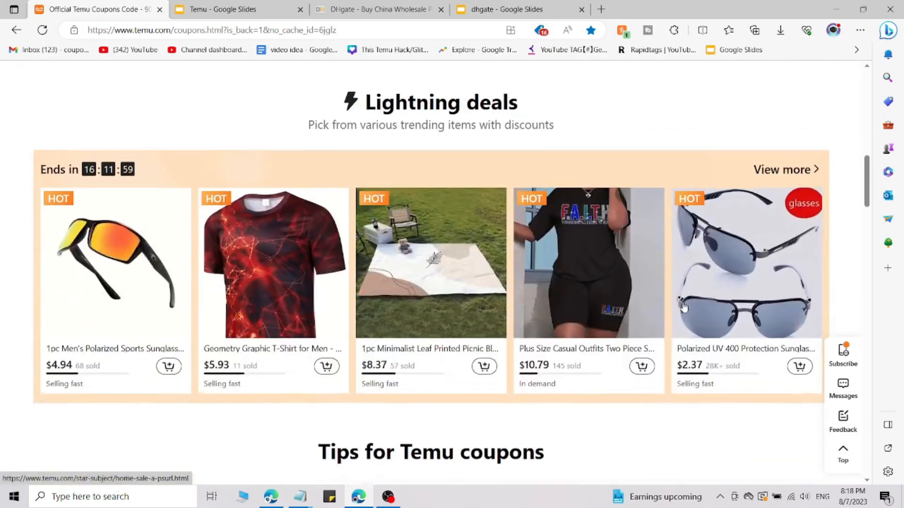
pyautogui.click(388, 496)
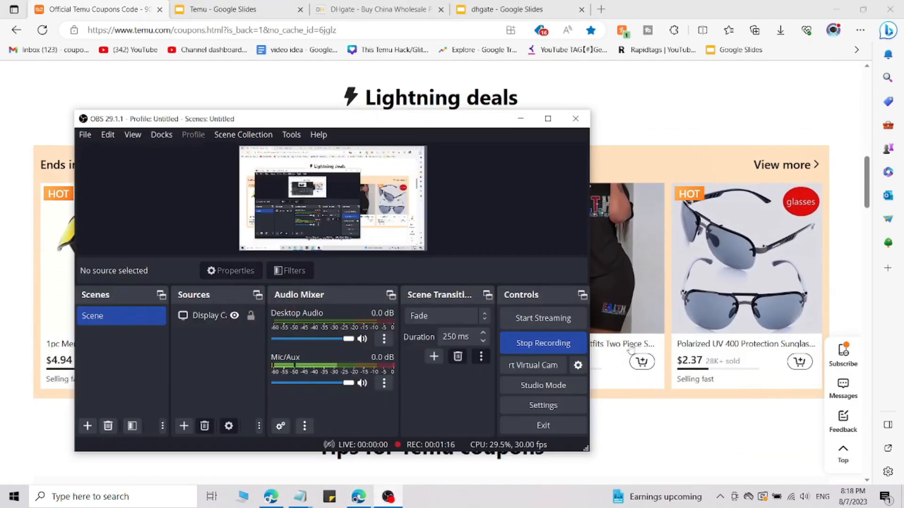